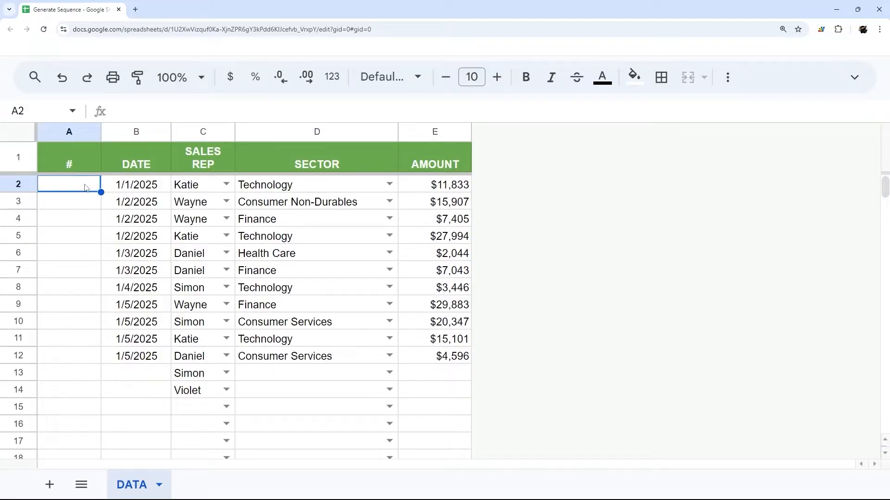
Step: Enter =SEQUENCE(10) in A2 to number column A from 1 to 10
type("=")
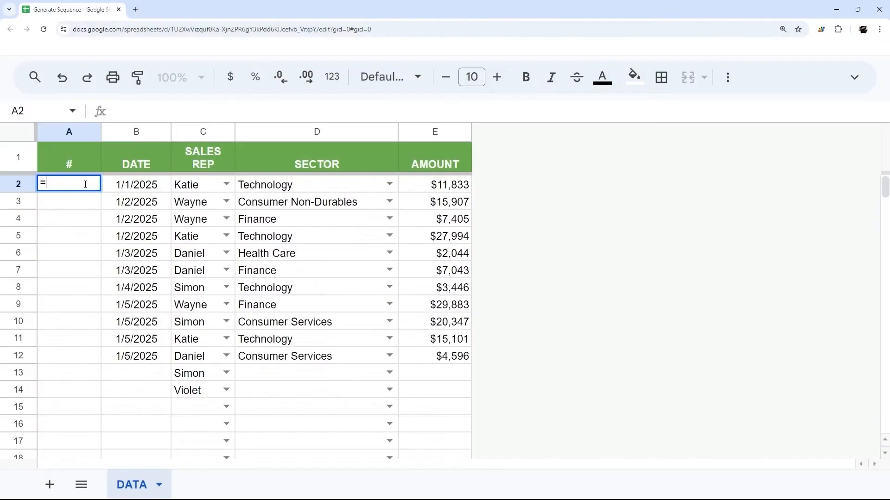
type("seq")
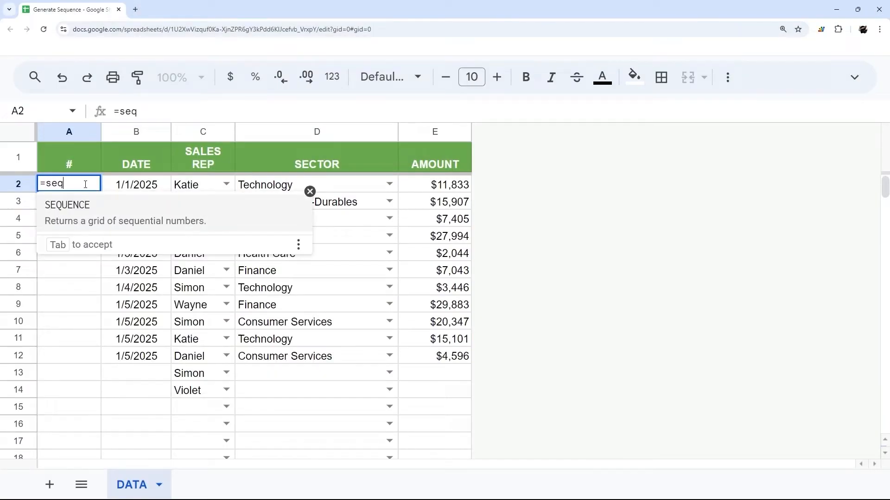
key("Tab")
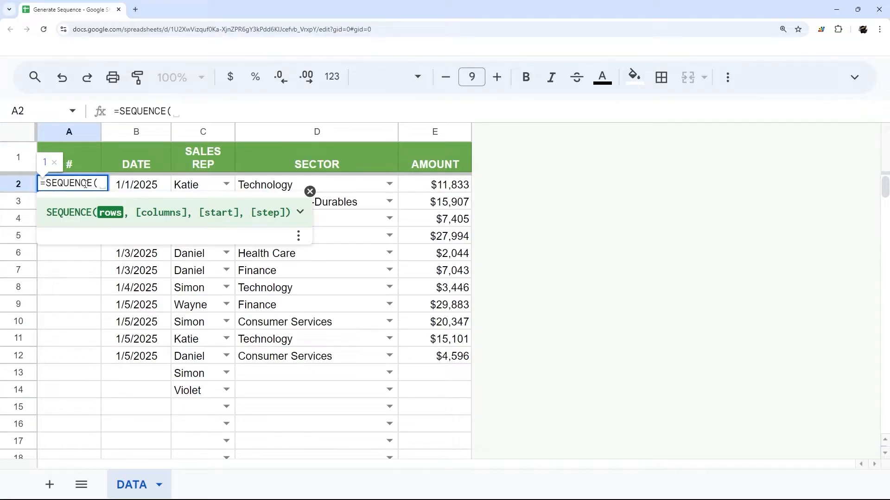
type("10)")
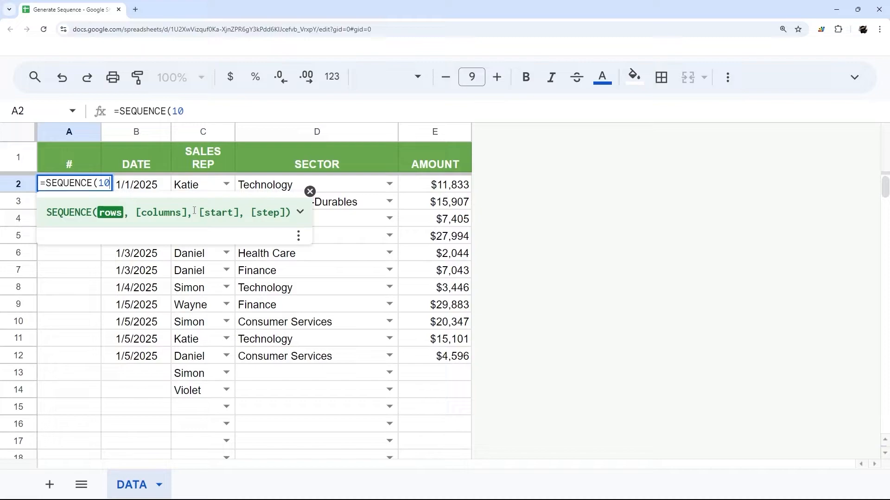
mouse_move(154, 210)
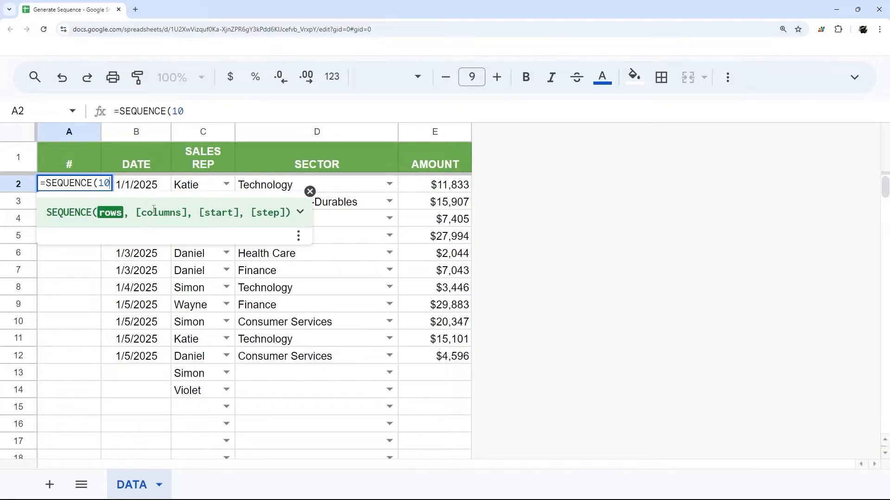
key("Enter")
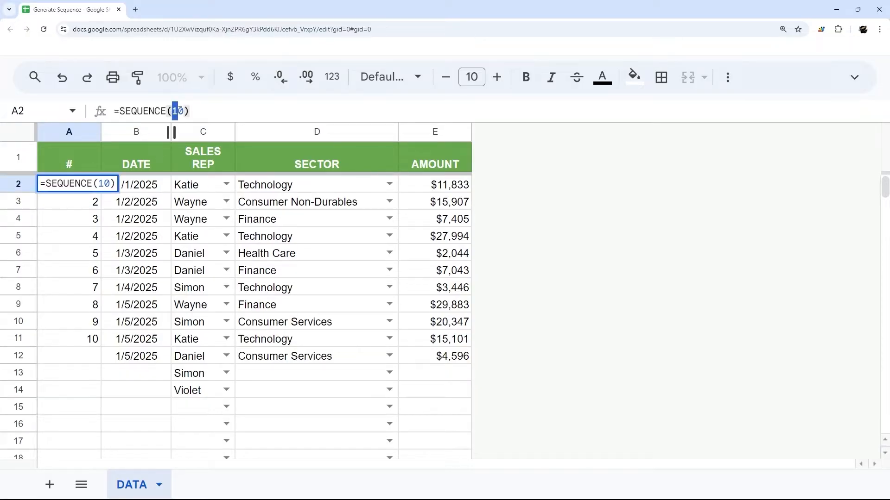
key("Enter")
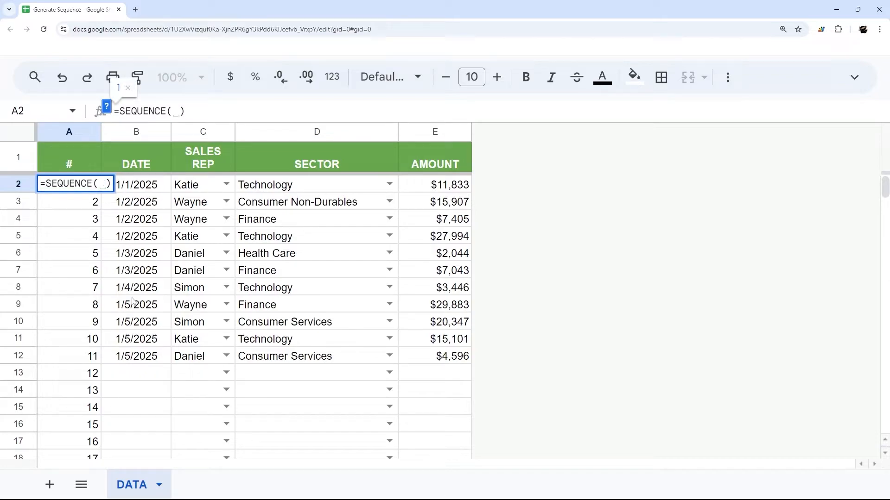
Step: Change the A2 formula to SEQUENCE(COUNTA(B2:B)) so numbering matches the 11 dates
type("counta(B2:")
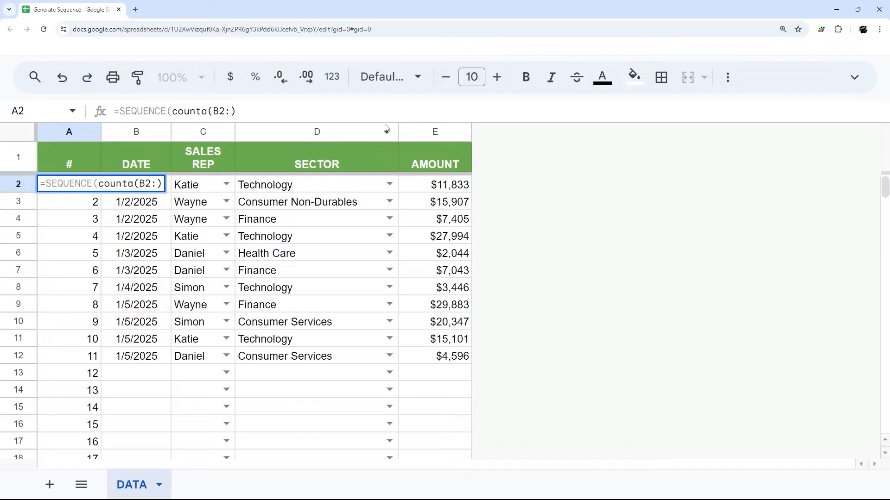
key("Enter")
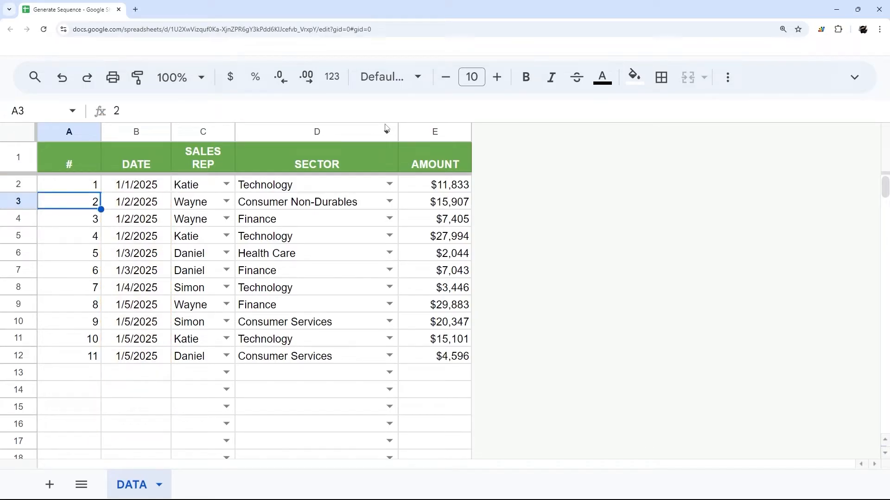
left_click(69, 184)
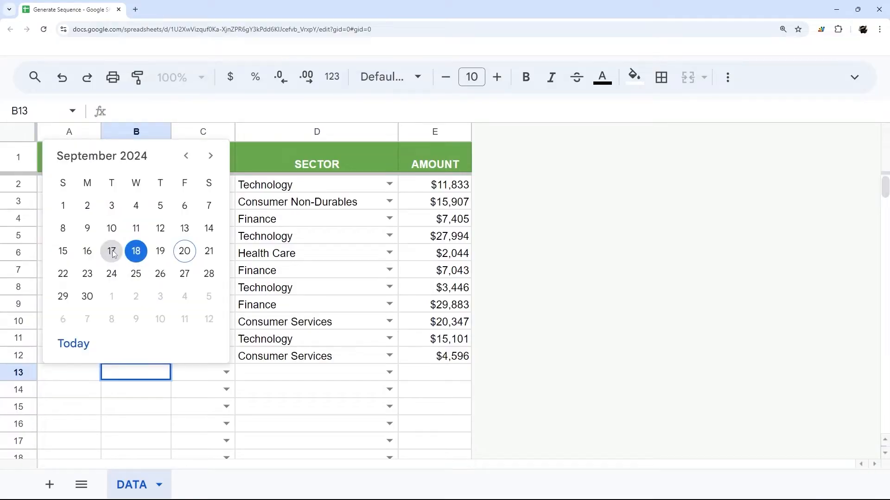
left_click(111, 251)
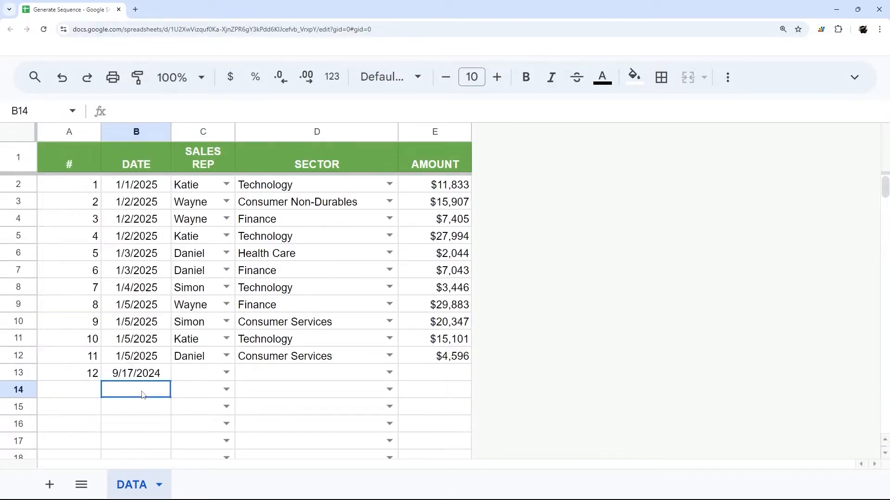
type("9/11/2024")
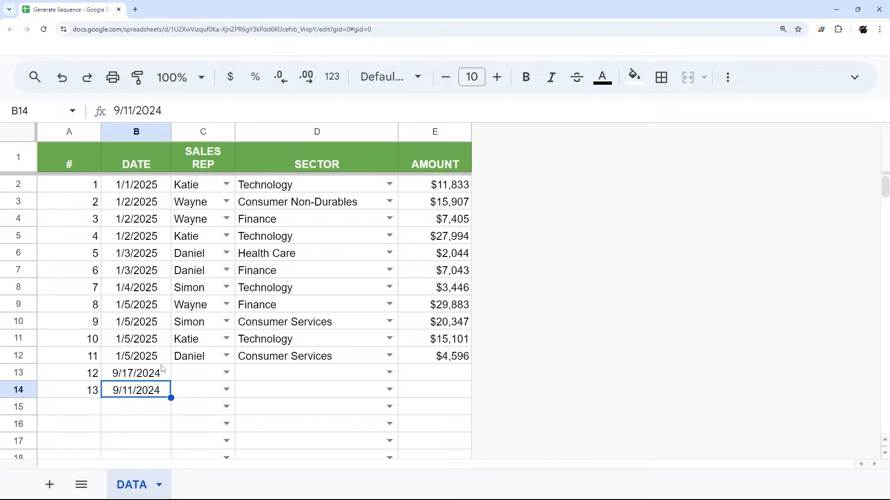
left_click(68, 184)
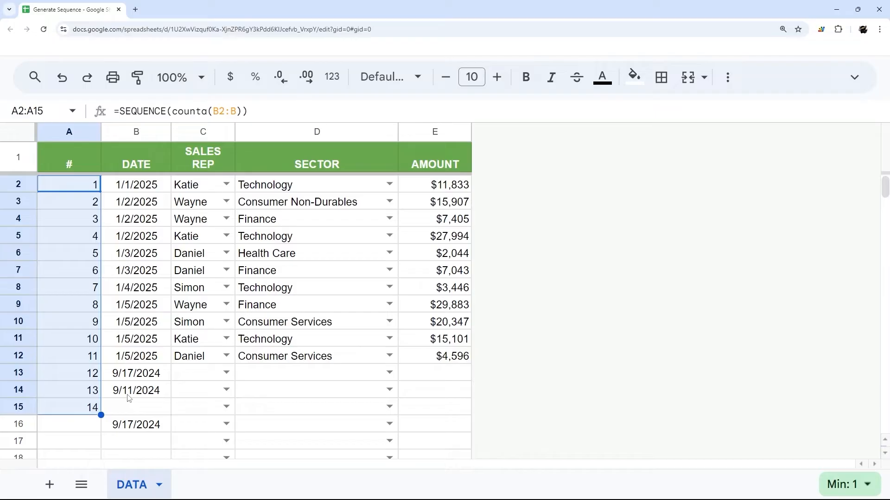
left_click(69, 184)
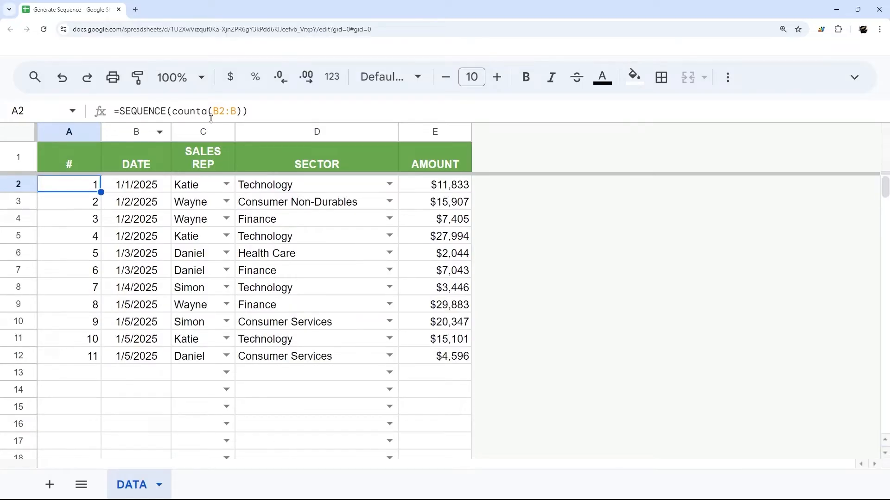
Step: Add arguments 1,1000 to the A2 SEQUENCE formula so numbering runs 1000 to 1010
double_click(68, 184)
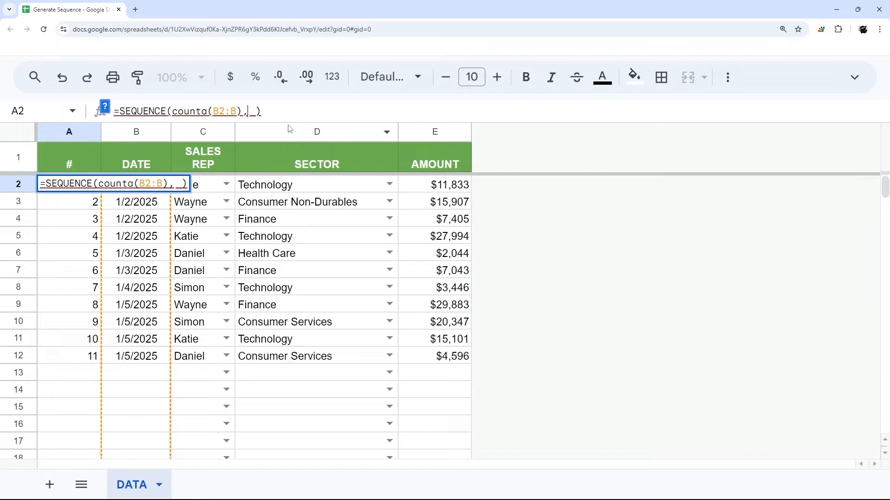
type(",")
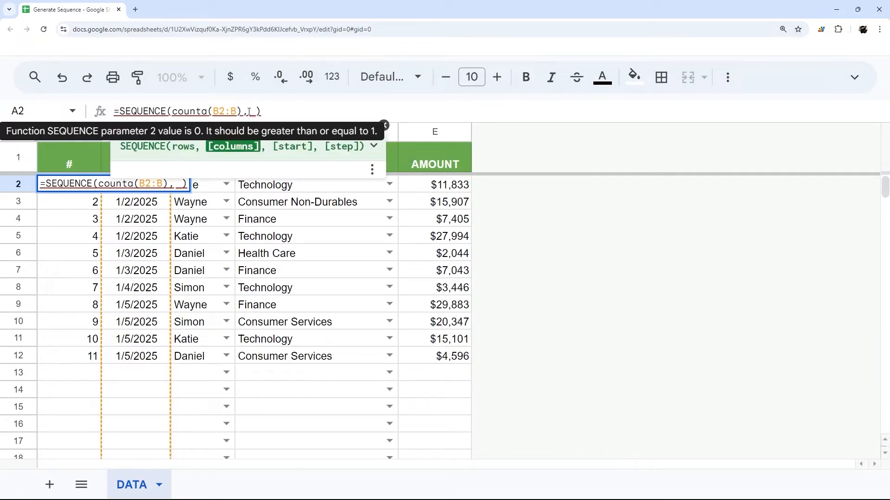
type("1")
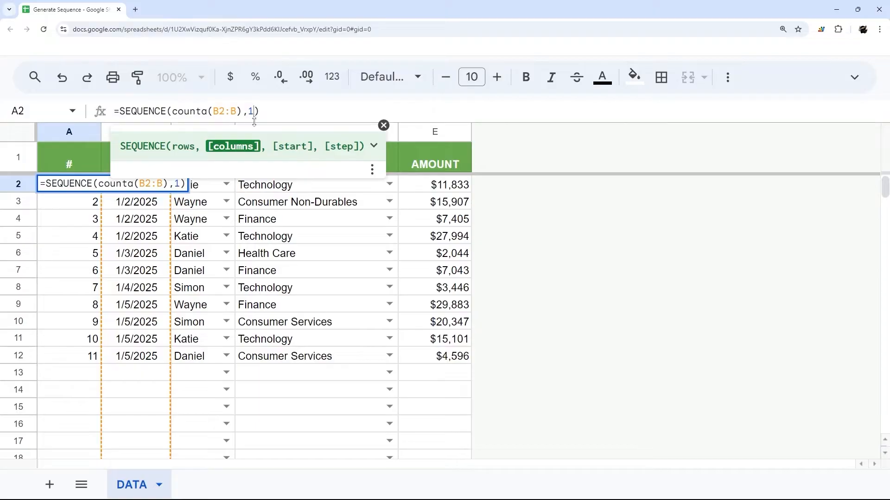
type(",")
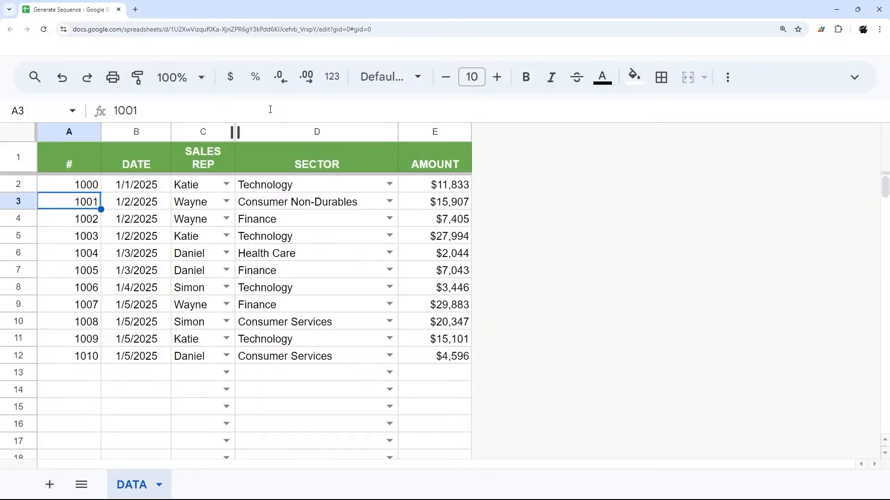
left_click(69, 184)
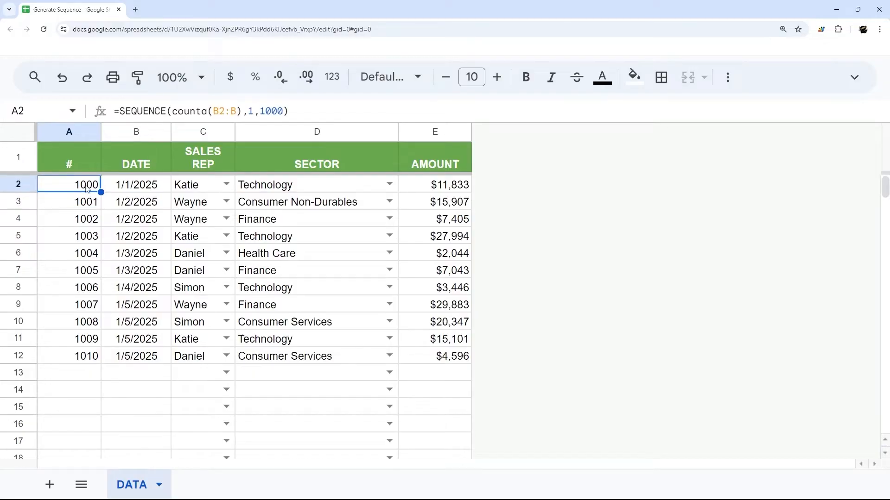
left_click_drag(85, 184, 101, 356)
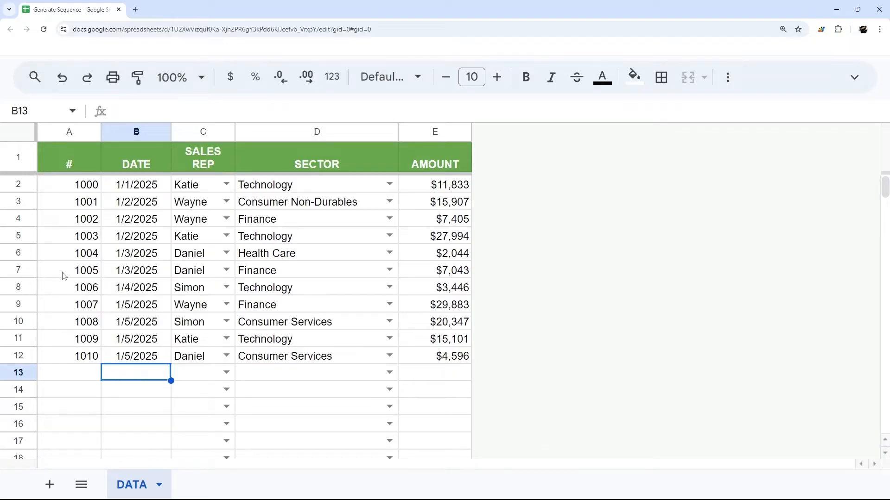
Step: Prefix the A2 formula with "SN": ="SN"&SEQUENCE(counta(B2:B),1,1000), showing SN1000
left_click(68, 185)
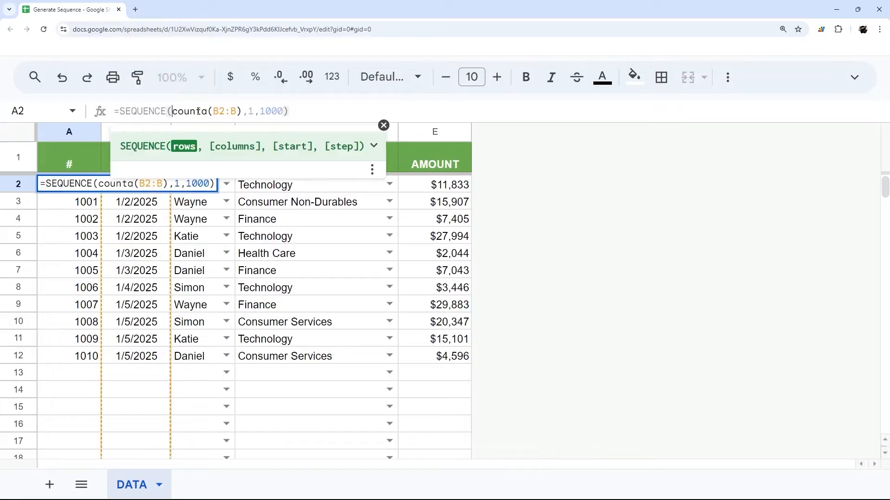
type("\"SN\"")
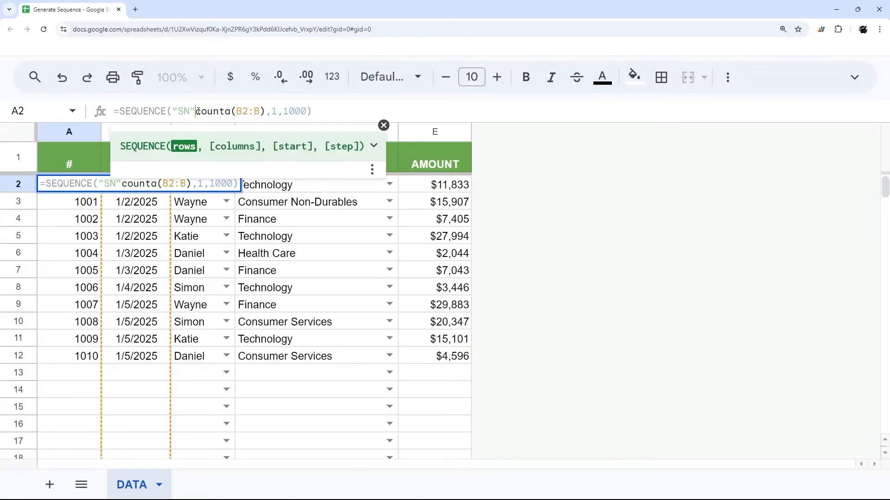
key("Enter")
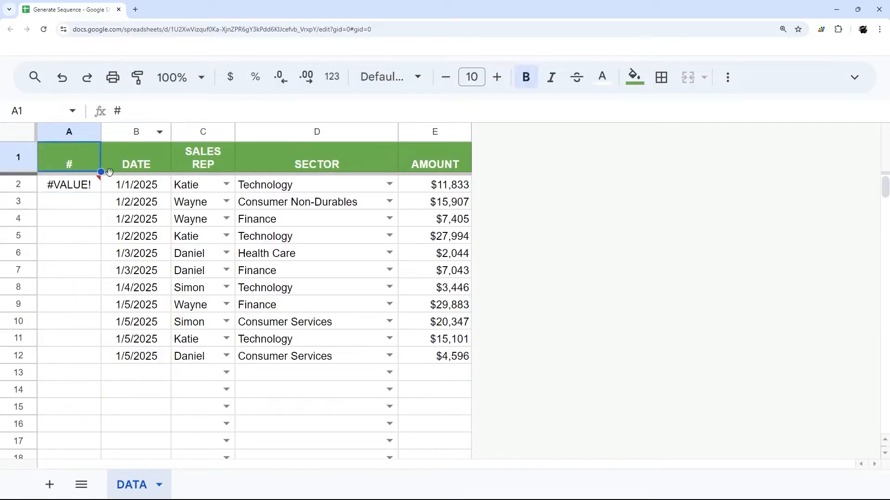
type("=SEQUENCE(counta(B2:B),1,1000)")
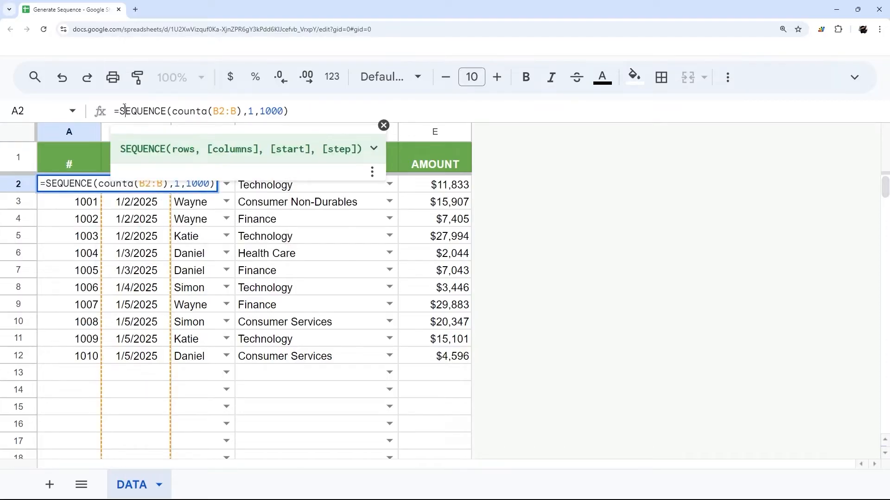
type("\"SN\"&")
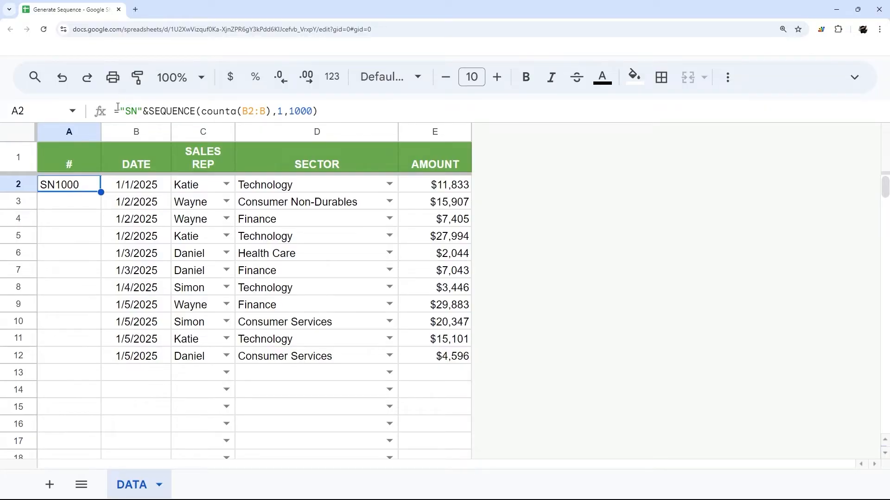
Step: Wrap the A2 formula in ARRAYFORMULA so column A lists SN1000 through SN1010
double_click(68, 184)
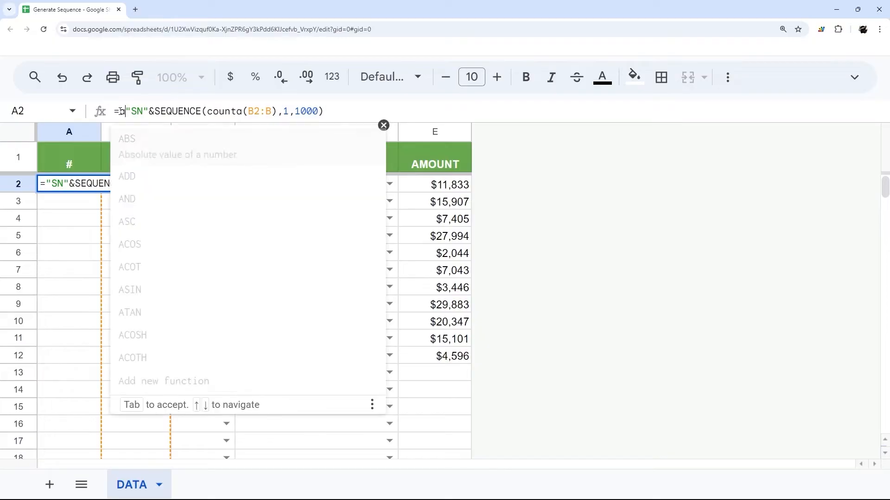
type("arrayformul")
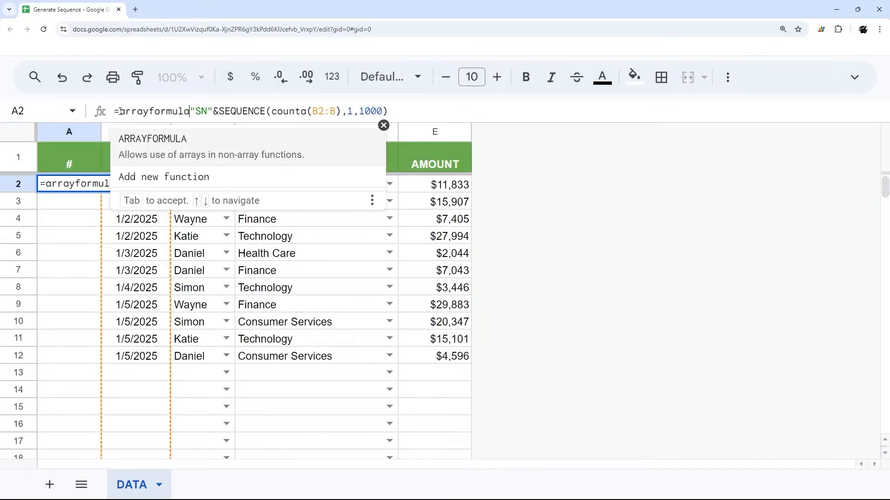
key("Enter")
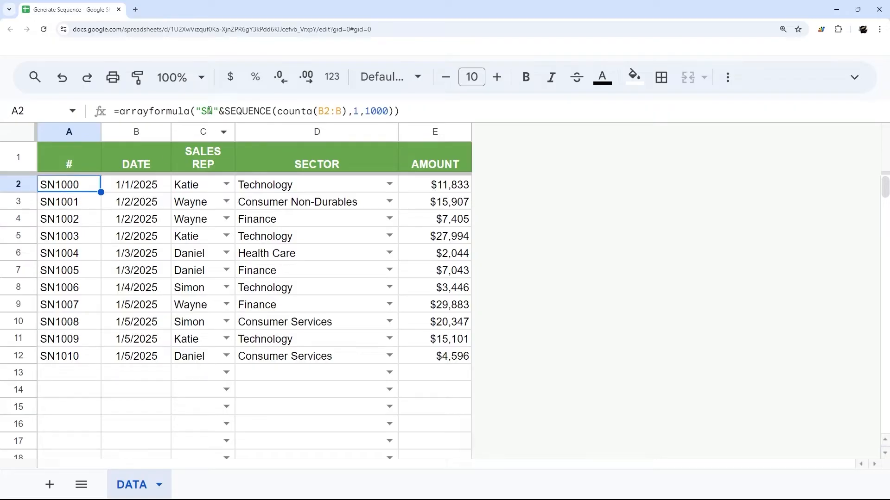
double_click(68, 185)
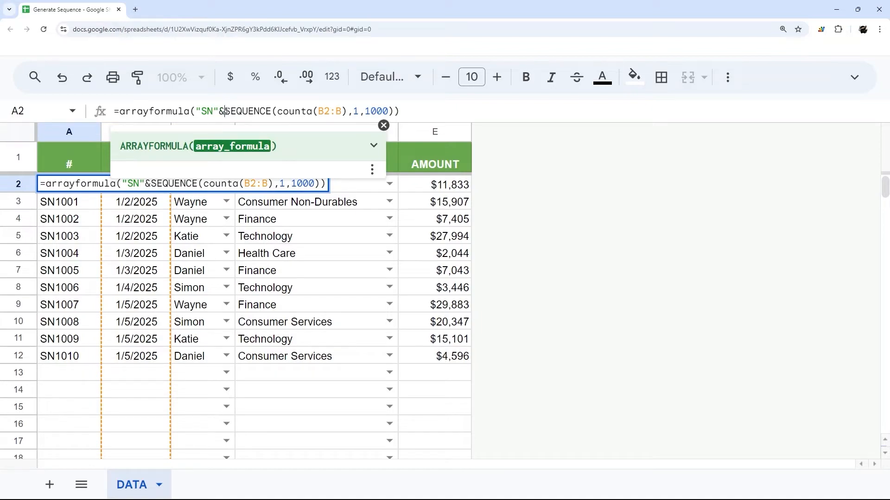
left_click_drag(224, 111, 392, 111)
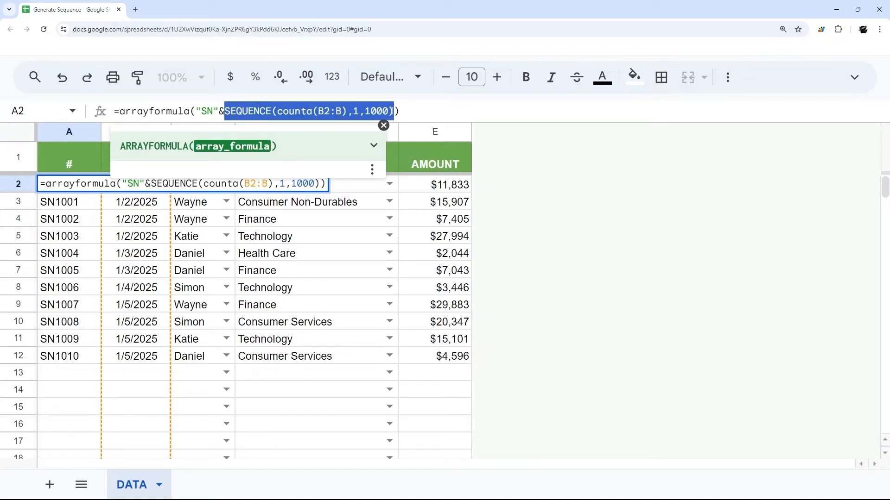
key("enter")
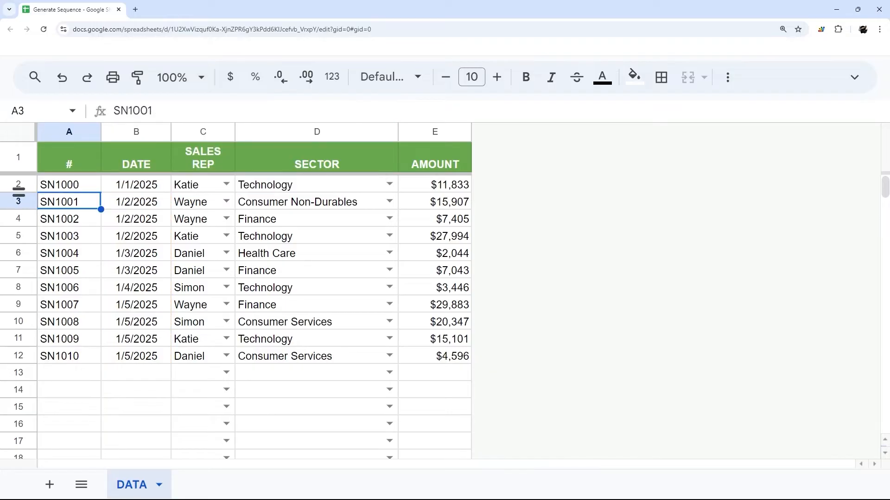
left_click(135, 372)
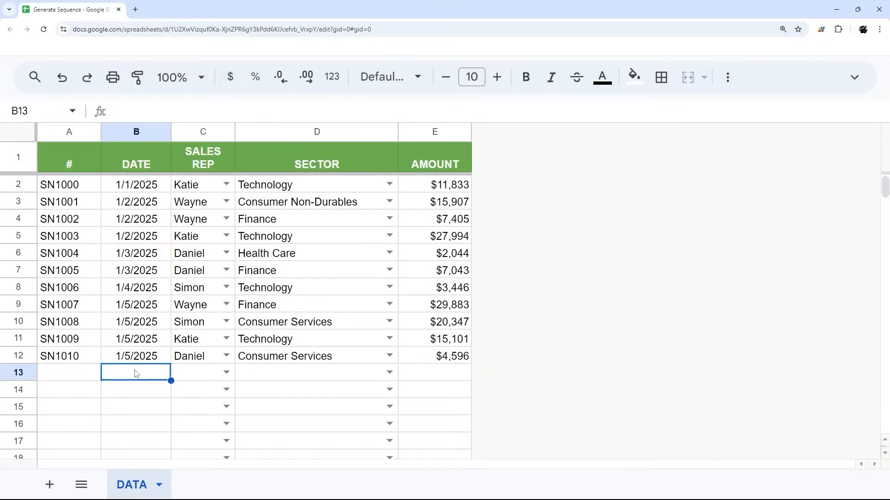
Step: Enter 9/18/2024 below the dates and change the ID prefix to "SN-"
type("9/18/2024")
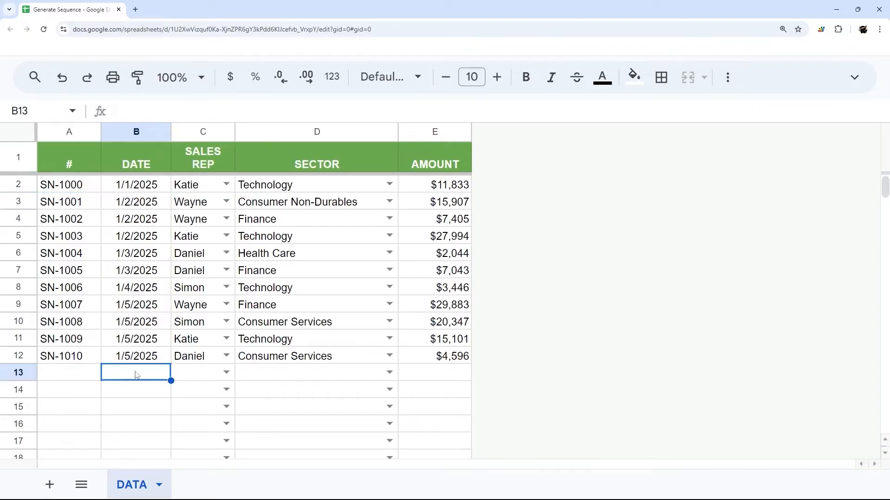
type("9/18/2024")
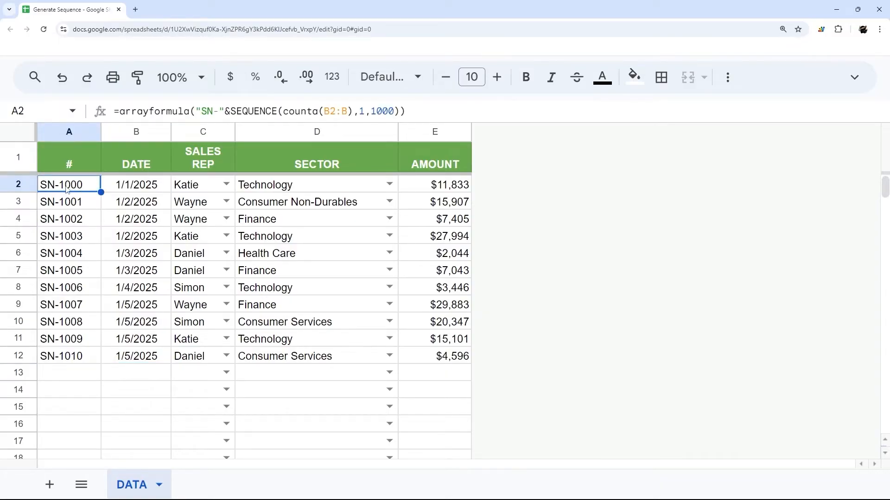
double_click(69, 184)
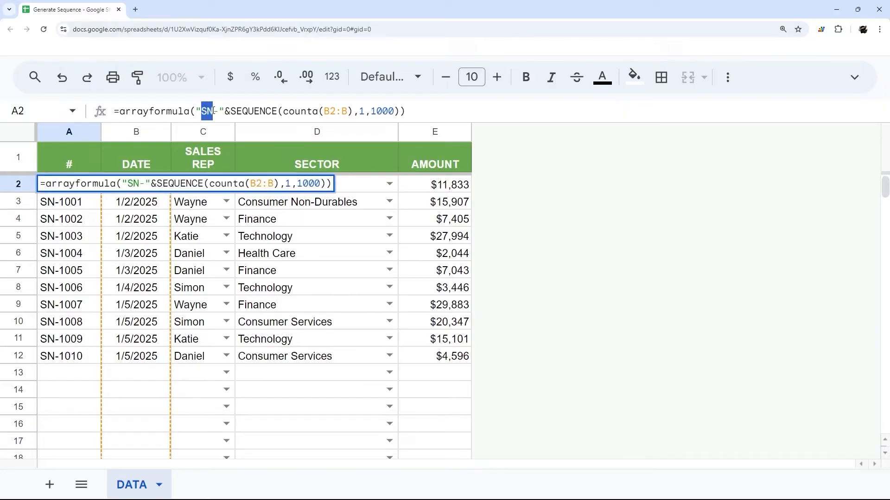
left_click(210, 111)
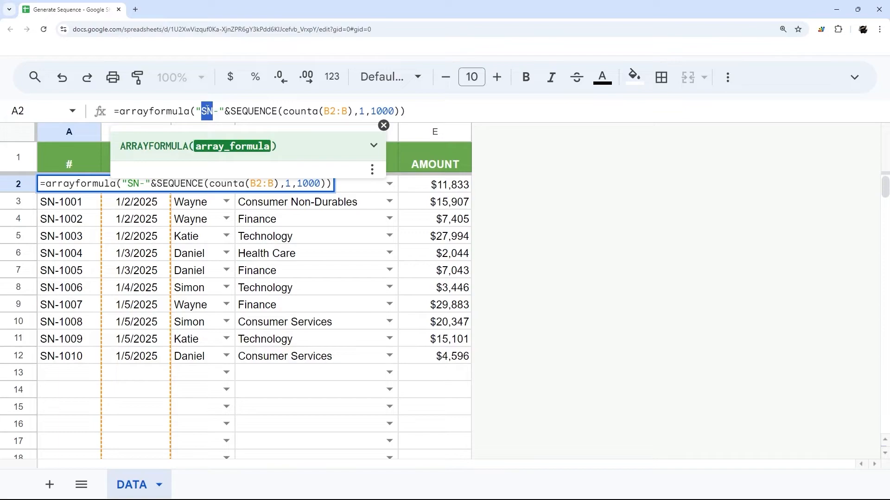
left_click(383, 124)
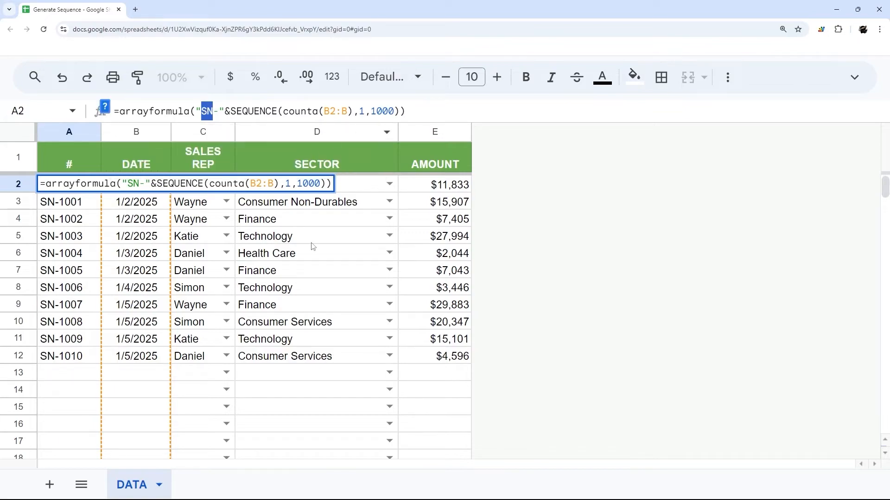
key("Enter")
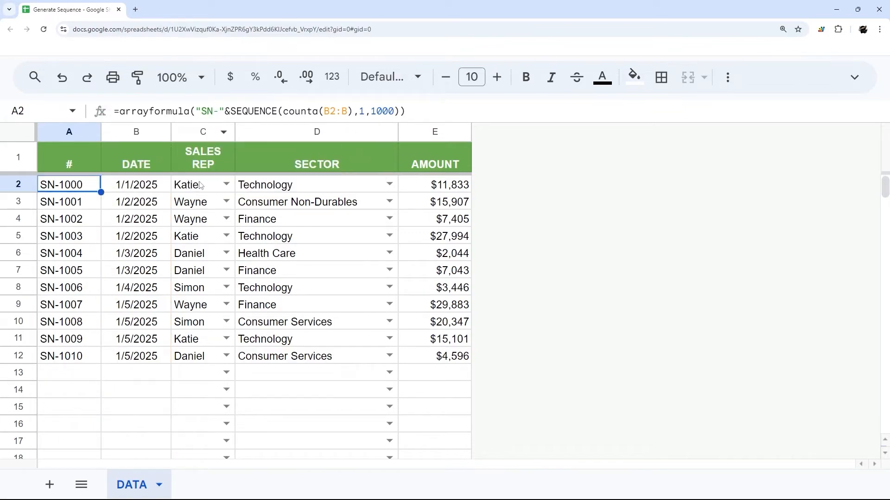
Step: Replace the "SN-" prefix with C2:C&"-" so IDs read Katie-1000, Wayne-1001
left_click_drag(202, 185, 202, 339)
type("C2:C")
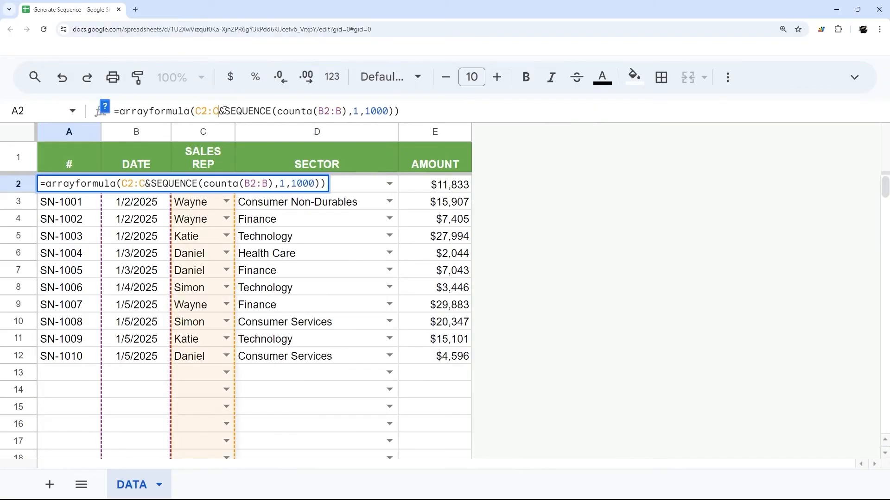
key("Enter")
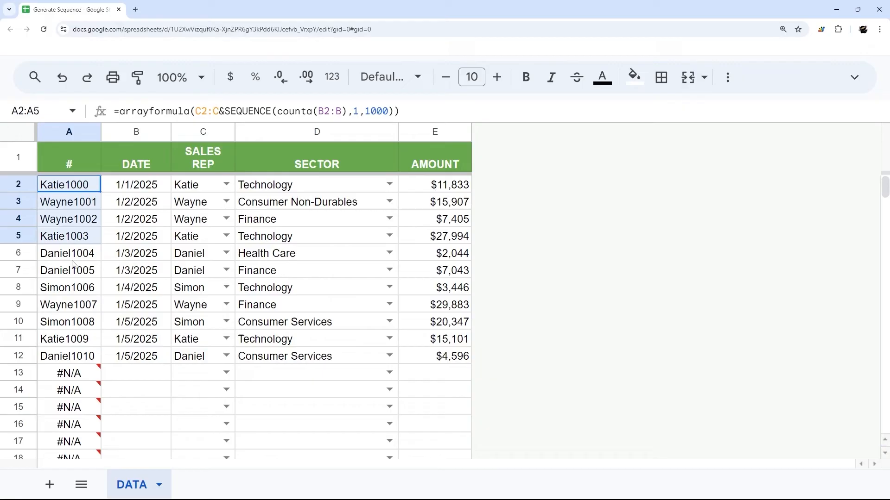
double_click(65, 185)
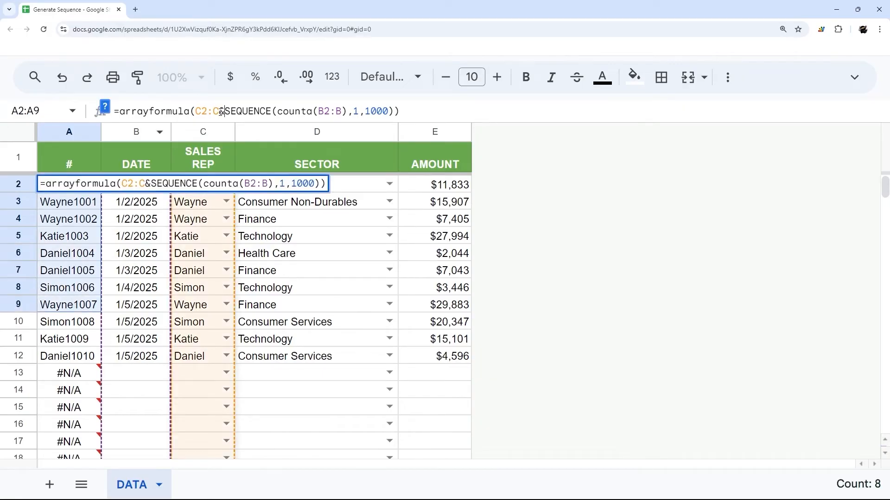
type("\"")
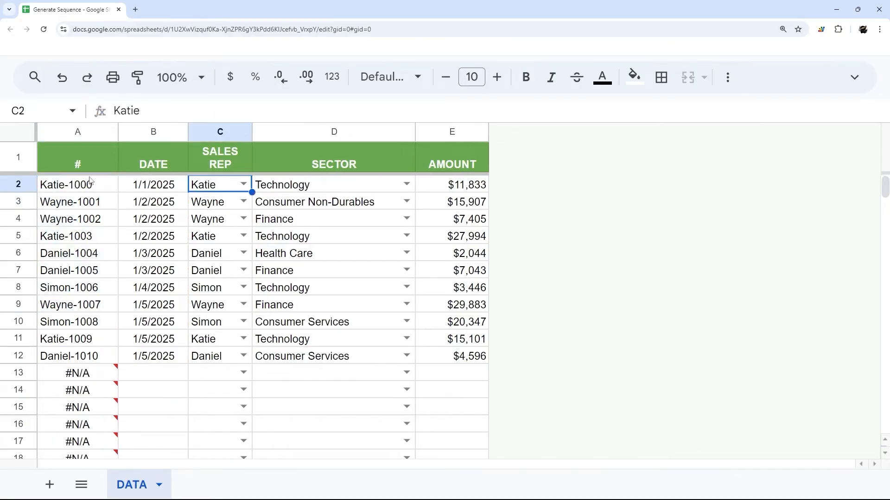
left_click(77, 185)
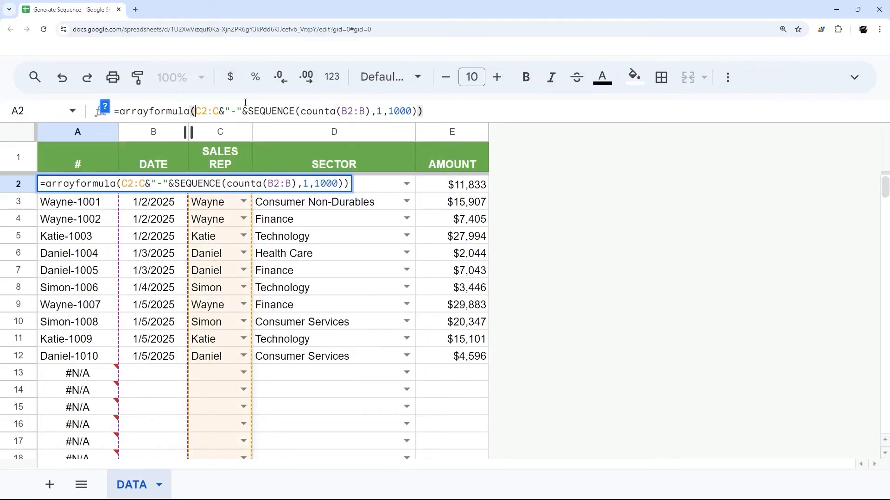
type("IF(")
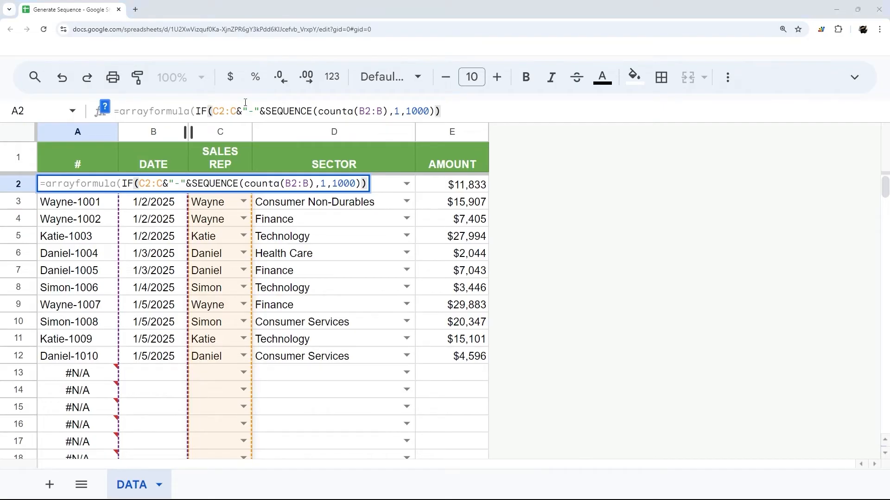
type("B2:B=")
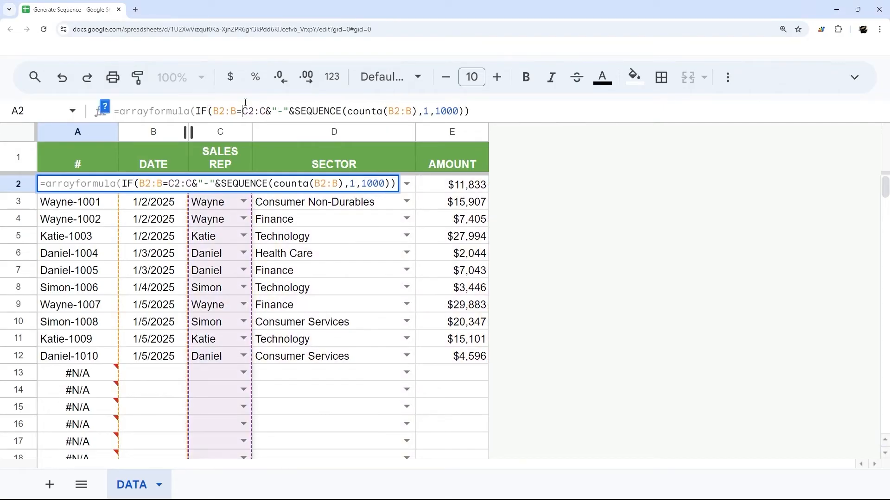
type("\"\"")
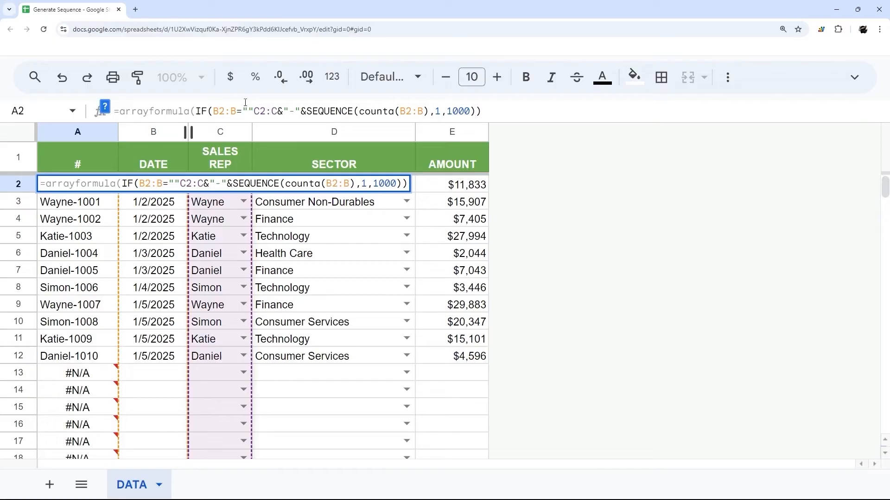
key("Enter")
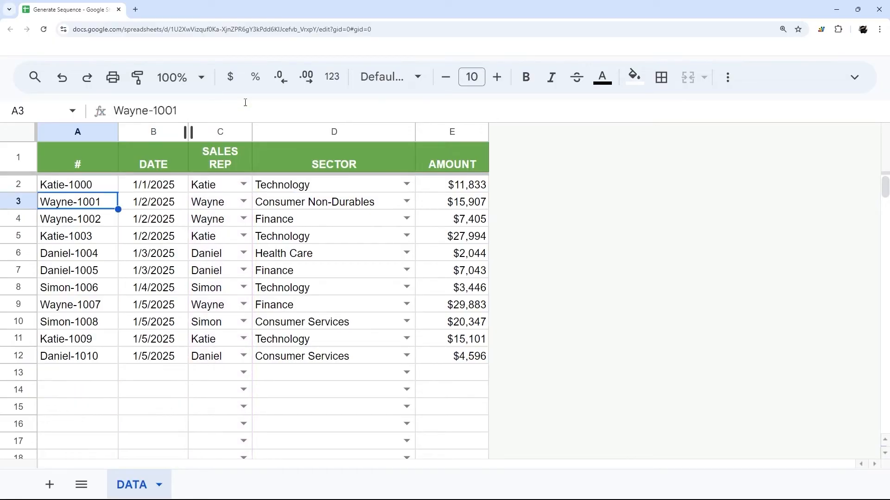
left_click(77, 184)
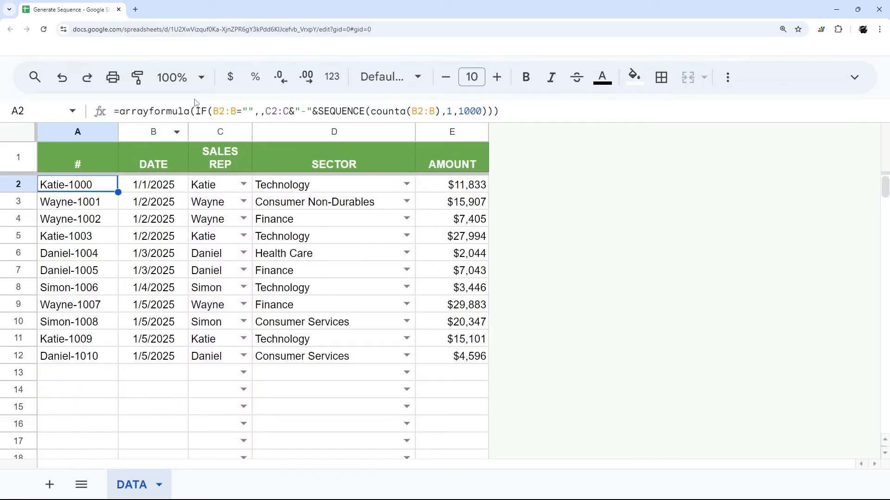
double_click(76, 185)
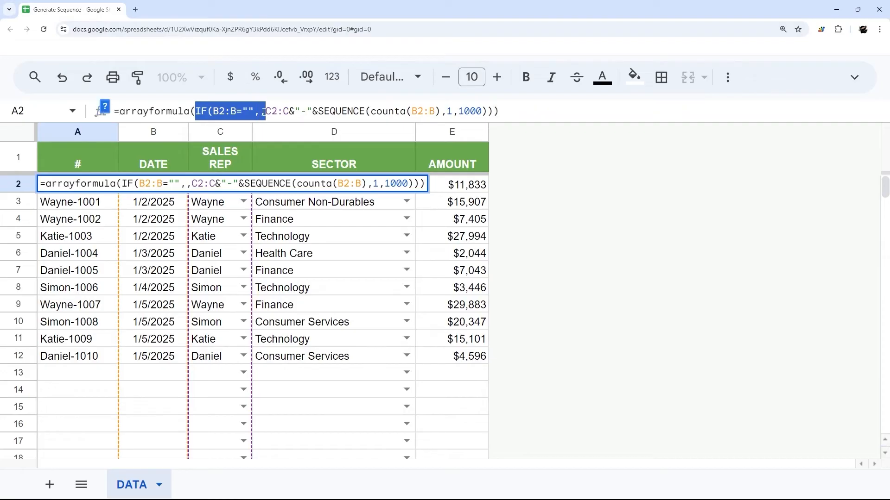
key("Enter")
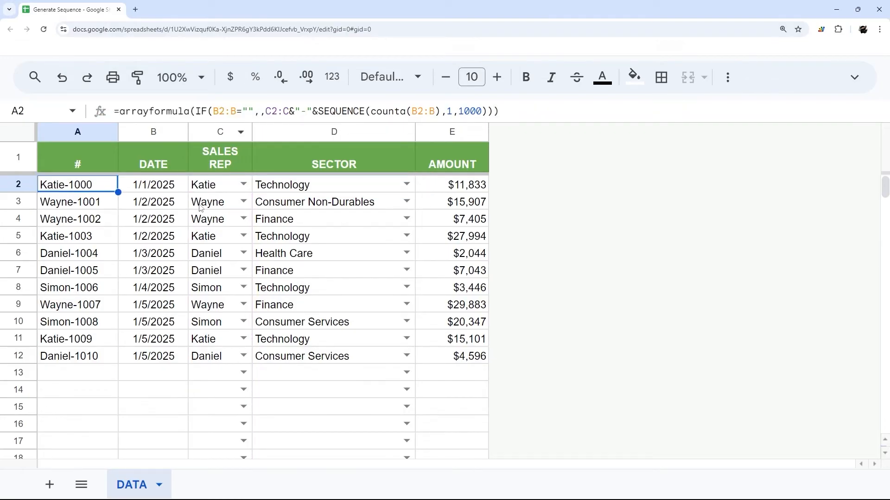
left_click_drag(78, 184, 78, 372)
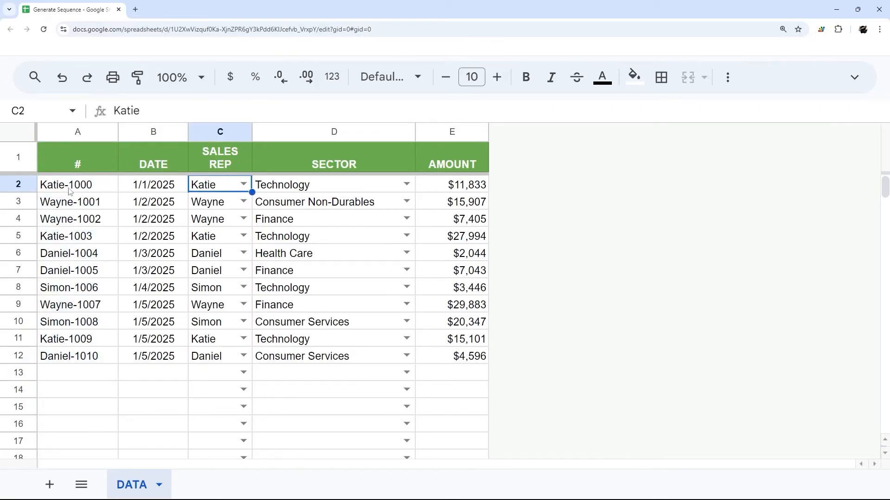
Step: Wrap C2:C in LEFT(C2:C,1) so IDs read K-1000, W-1001, then check A2 against C2
left_click(77, 184)
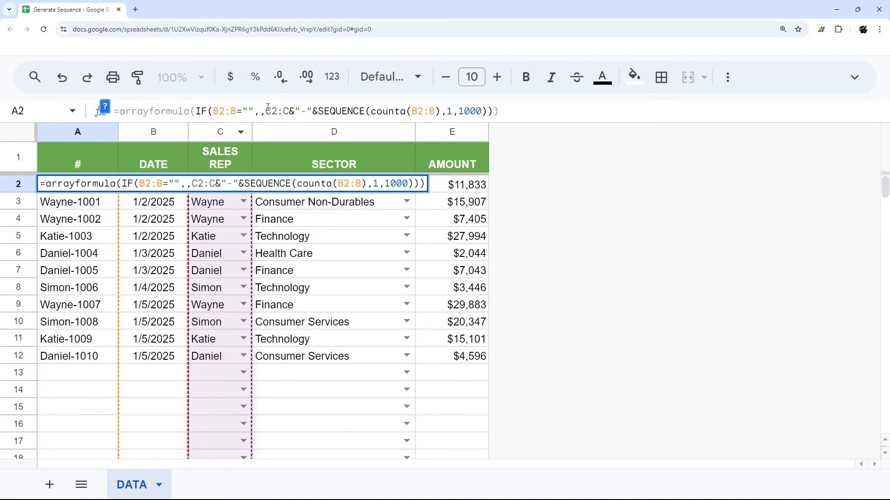
type("left(")
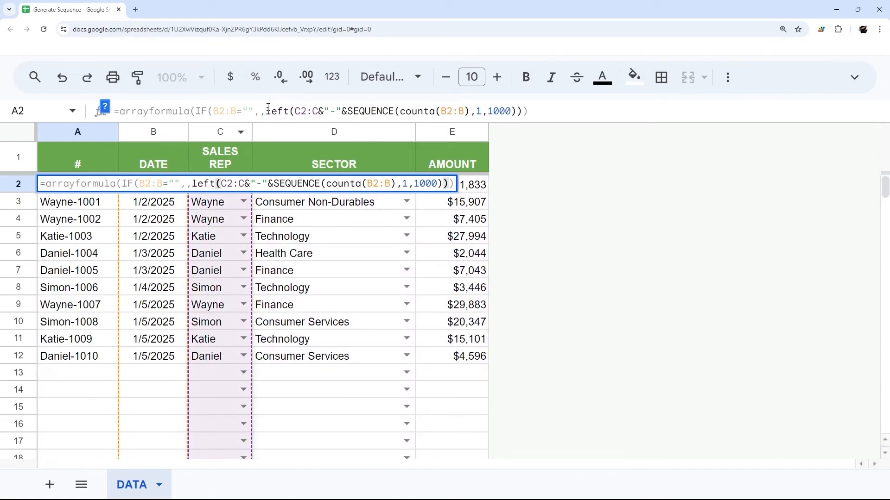
key("Enter")
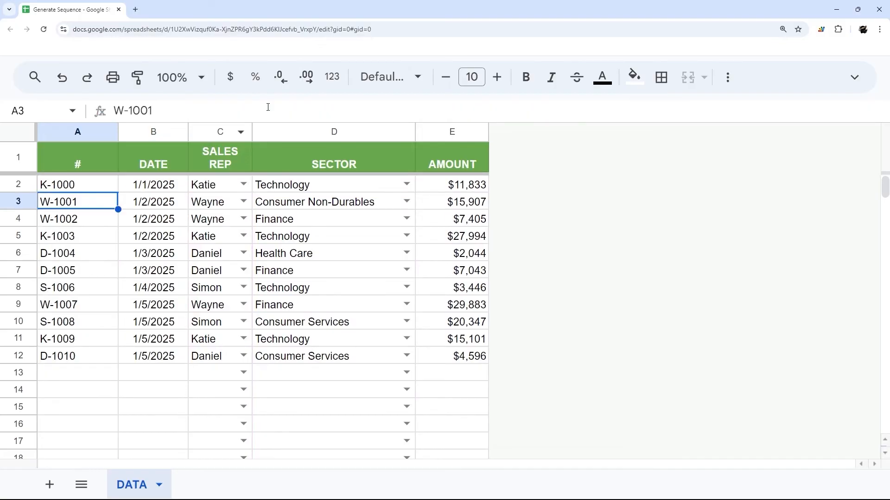
left_click(77, 184)
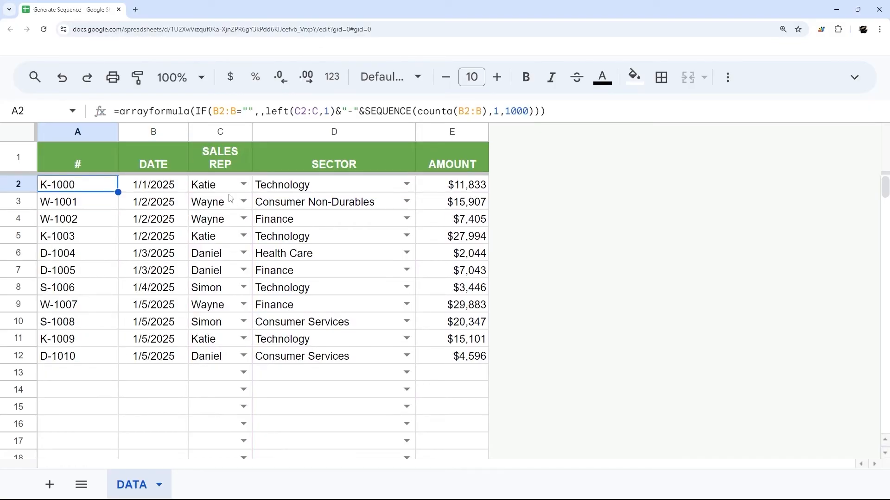
left_click(242, 185)
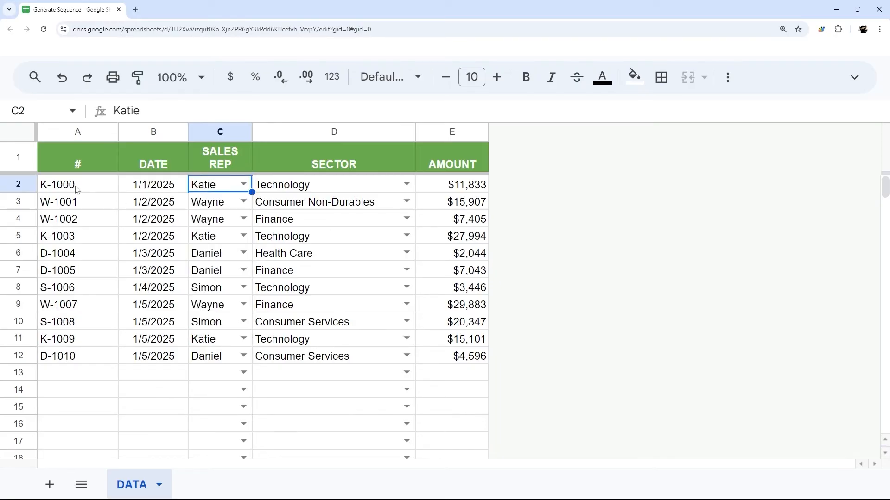
left_click(78, 184)
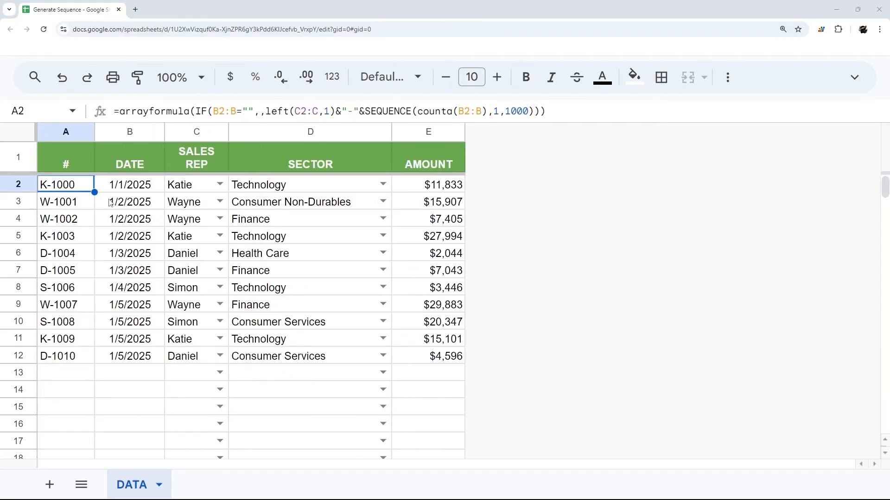
Step: Dismiss the row 2 menu without deleting and clear the ID formula from A2
double_click(65, 184)
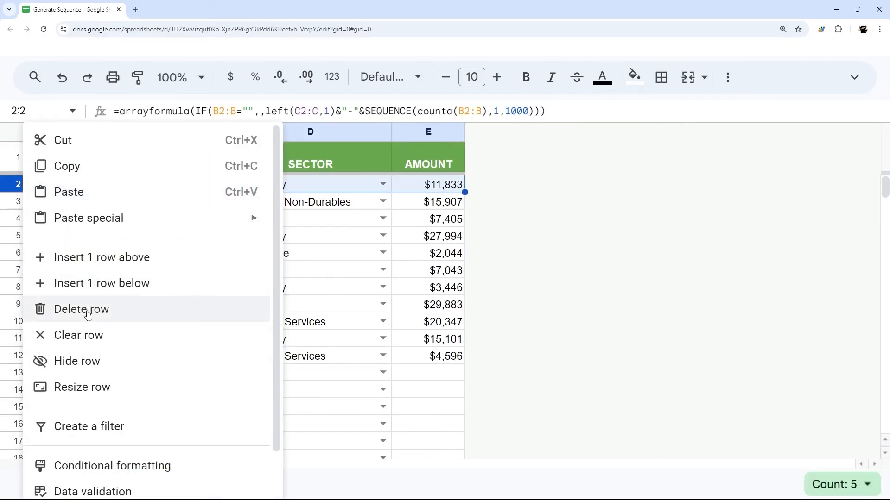
left_click(82, 309)
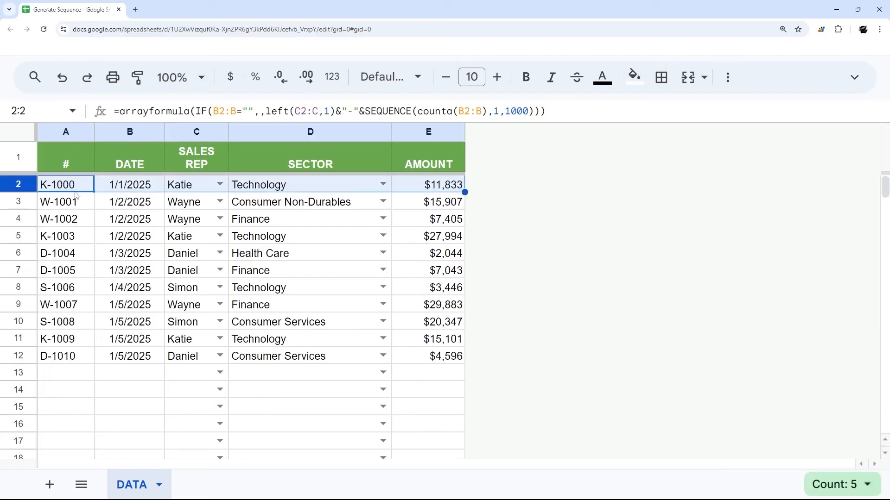
left_click(66, 184)
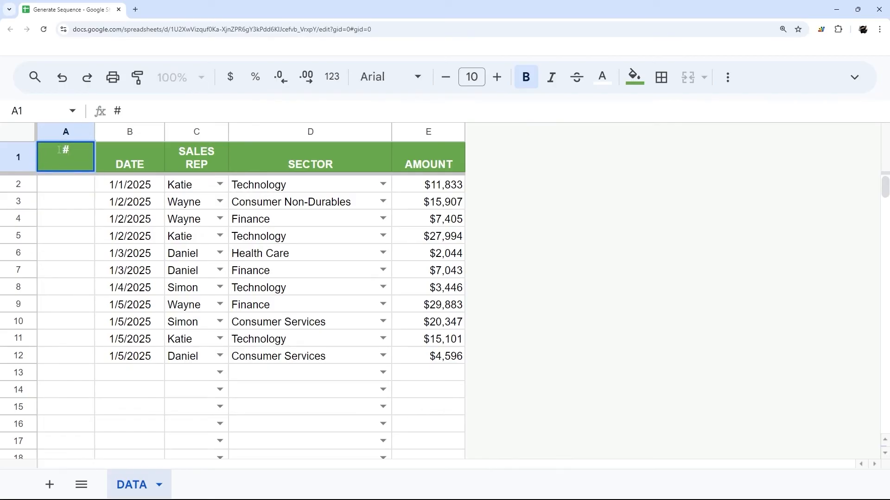
Step: Enter ={"#";arrayformula(IF(B2:B="",,left(C2:C,1)&"-"&SEQUENCE(counta(B2:B),1,1000)))} in A1
type("=")
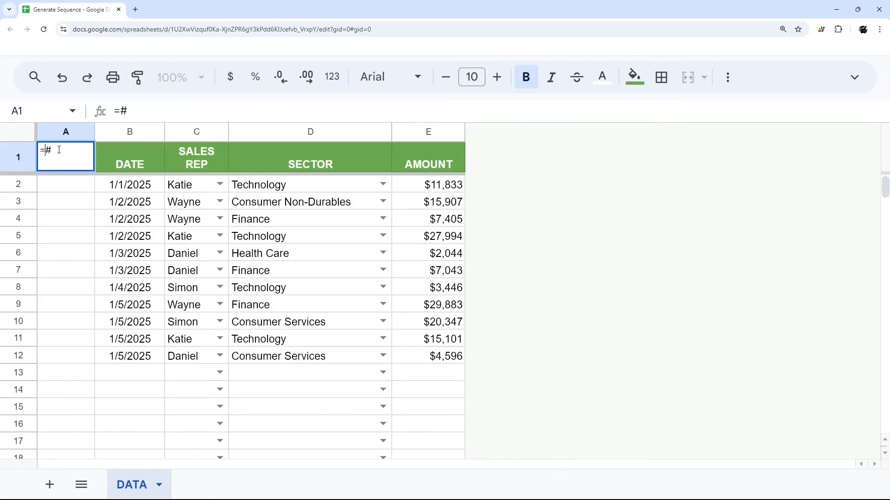
type("{")
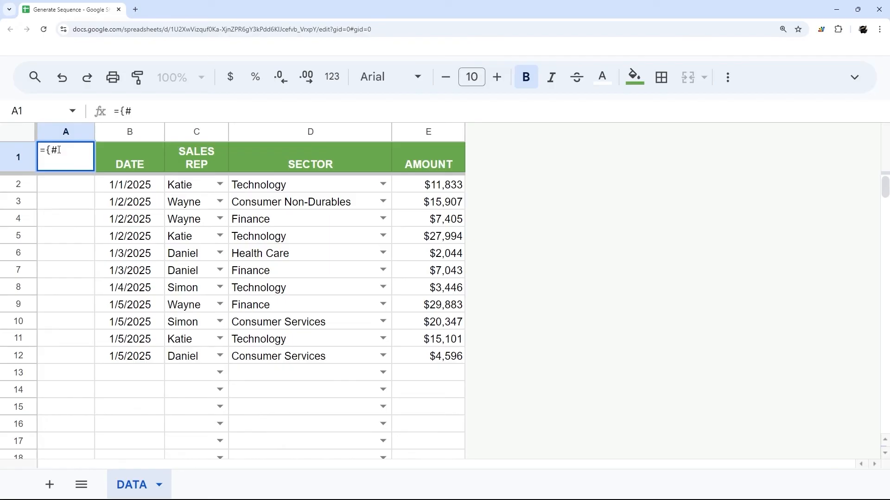
type("\"")
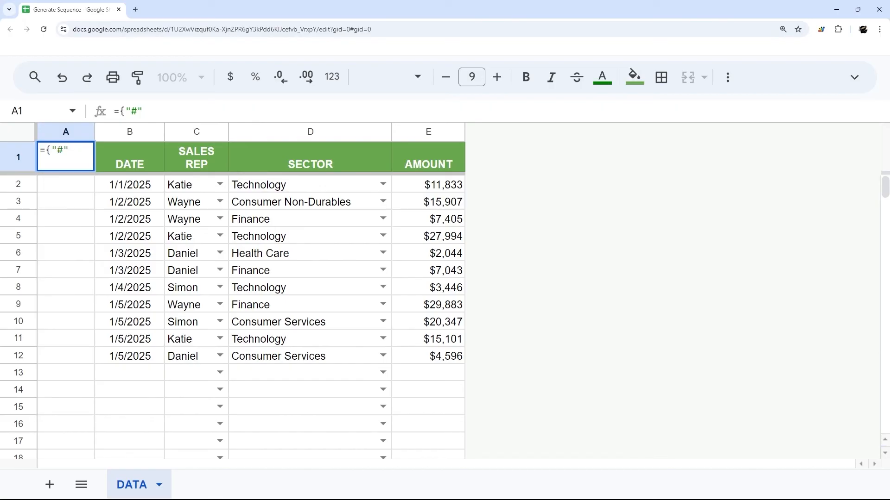
type(";")
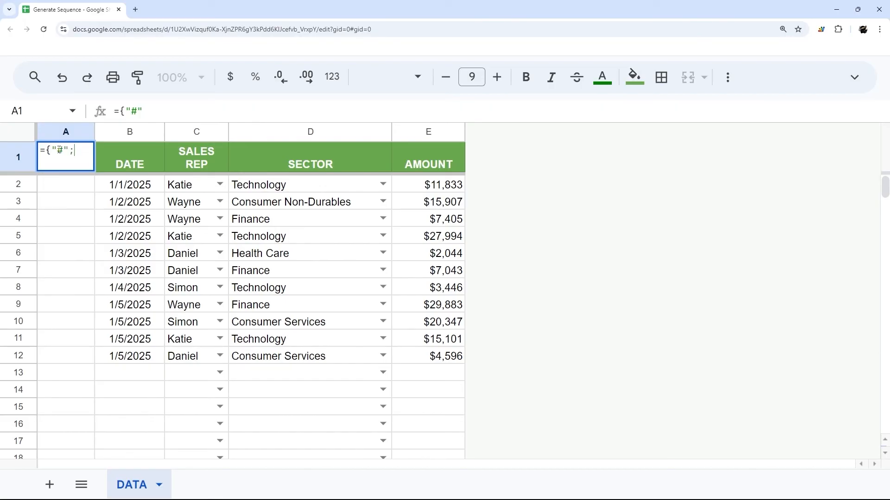
type(";=arrayformula(IF(B2:B=\"\",,left(C2:C,1)&\"-\"&SEQUENCE(counta(B2:B),1,1000)))")
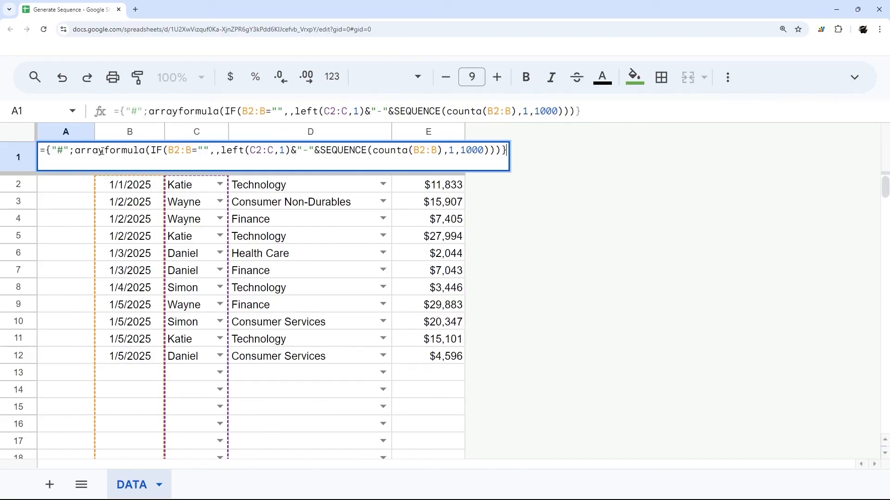
key("Enter")
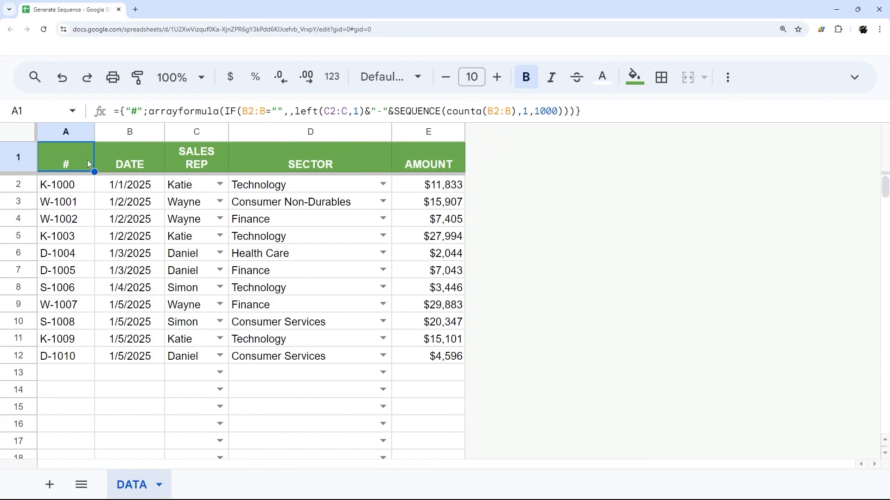
Step: Delete the Katie 1/1/2025 row (row 2) so the IDs renumber from W-1000
left_click(65, 184)
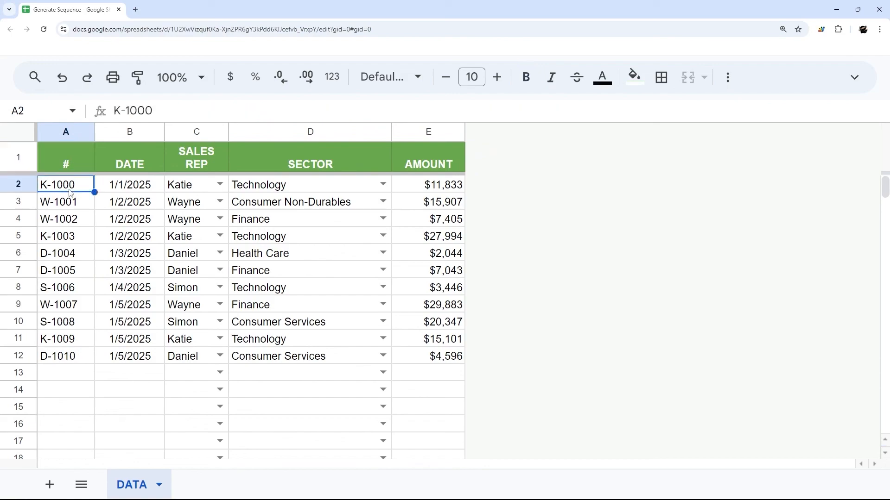
right_click(18, 184)
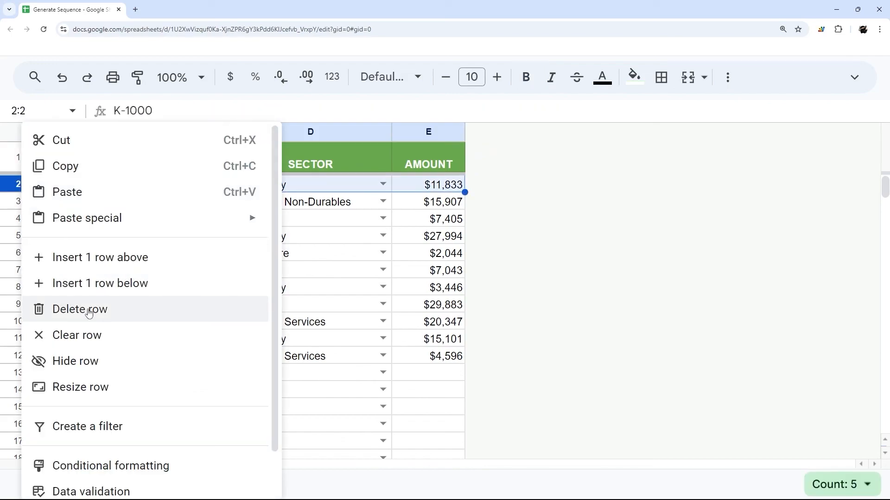
left_click(79, 309)
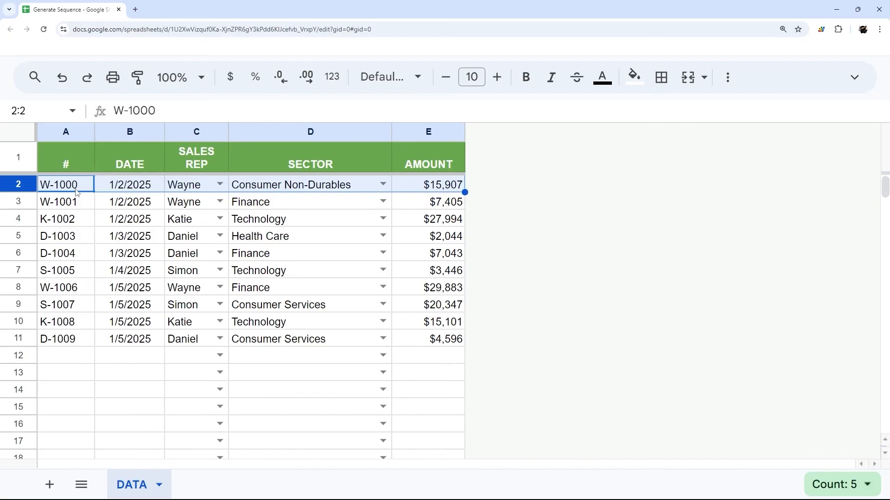